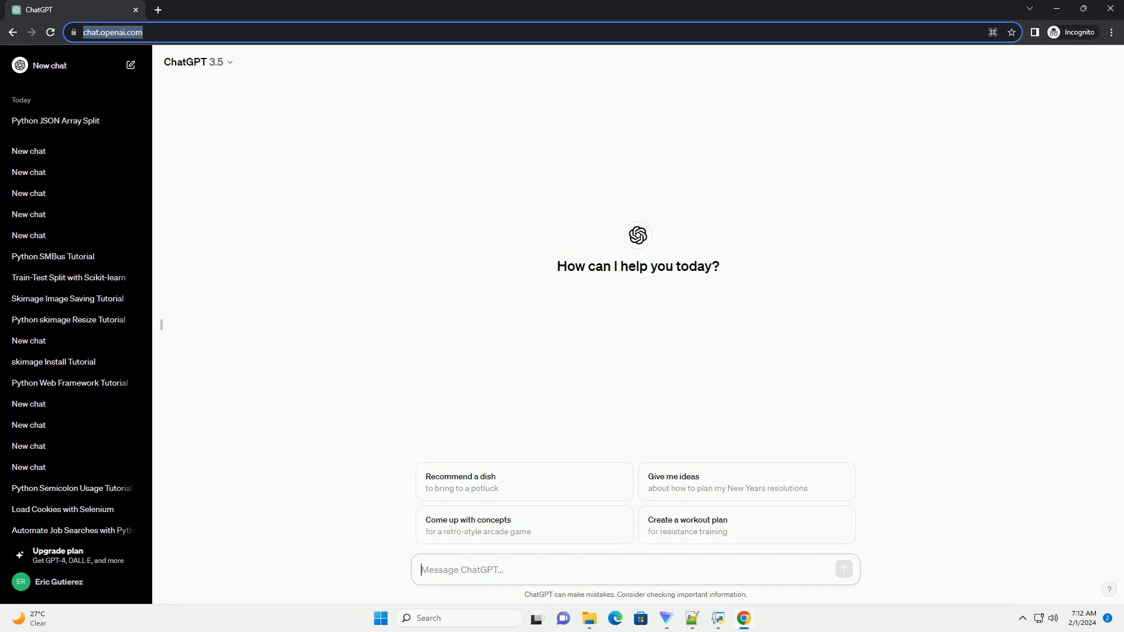
Send the prompt asking for a Python tutorial on splitting JSON into multiple files.
left_click(461, 569)
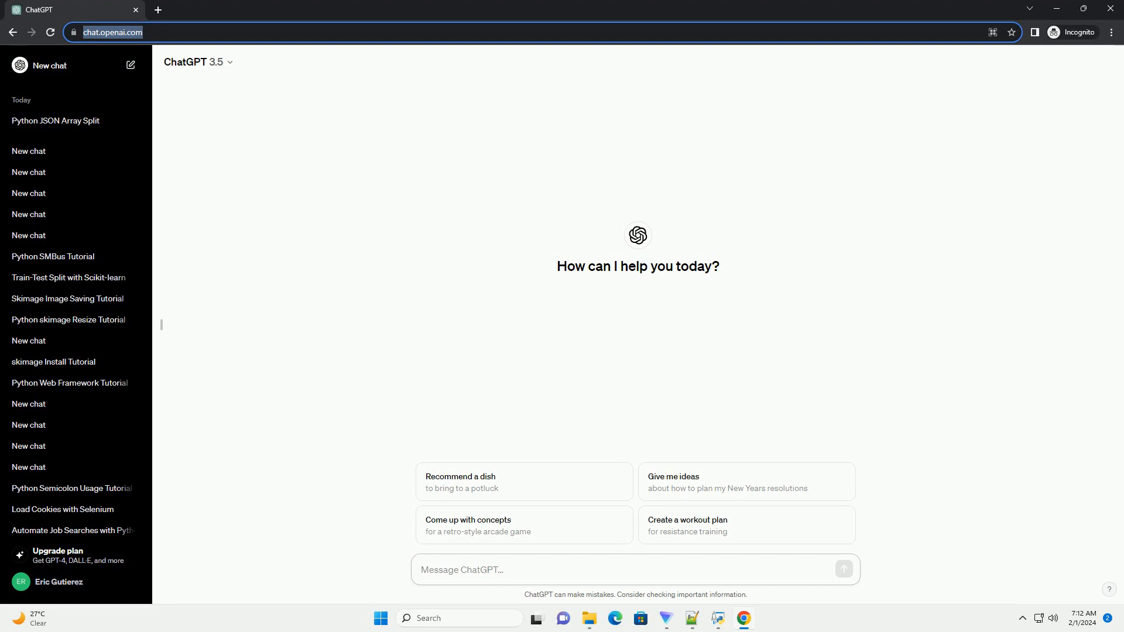
left_click(523, 569)
type("write an informative tutorial about python split json into multiple files with code example")
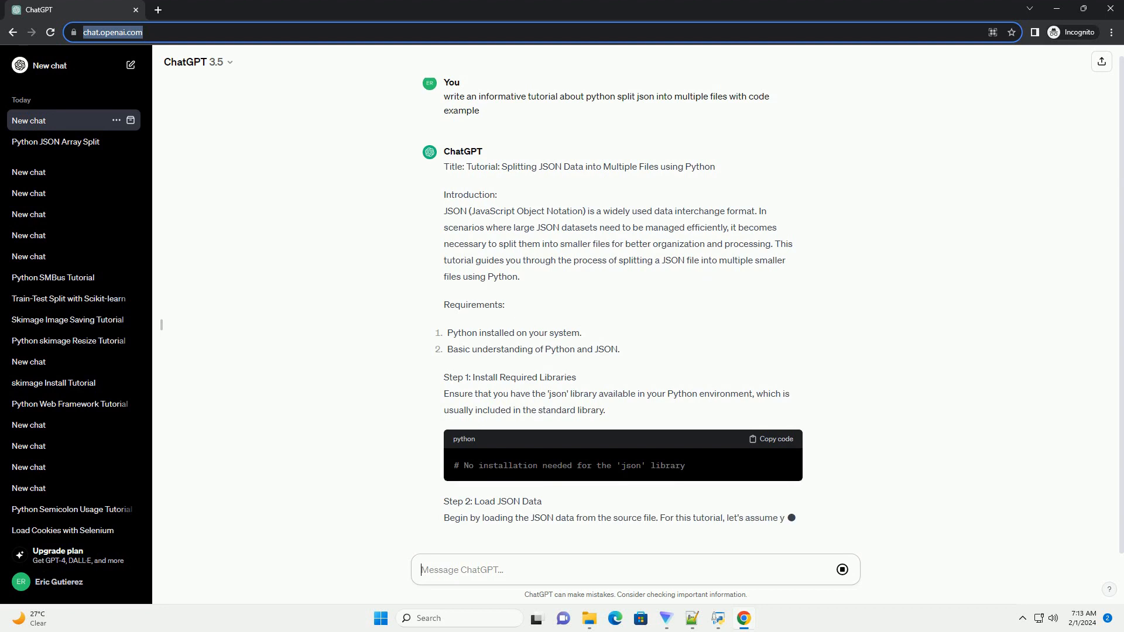
Scroll down the streaming reply to Step 3's split_json function.
scroll("down", 3)
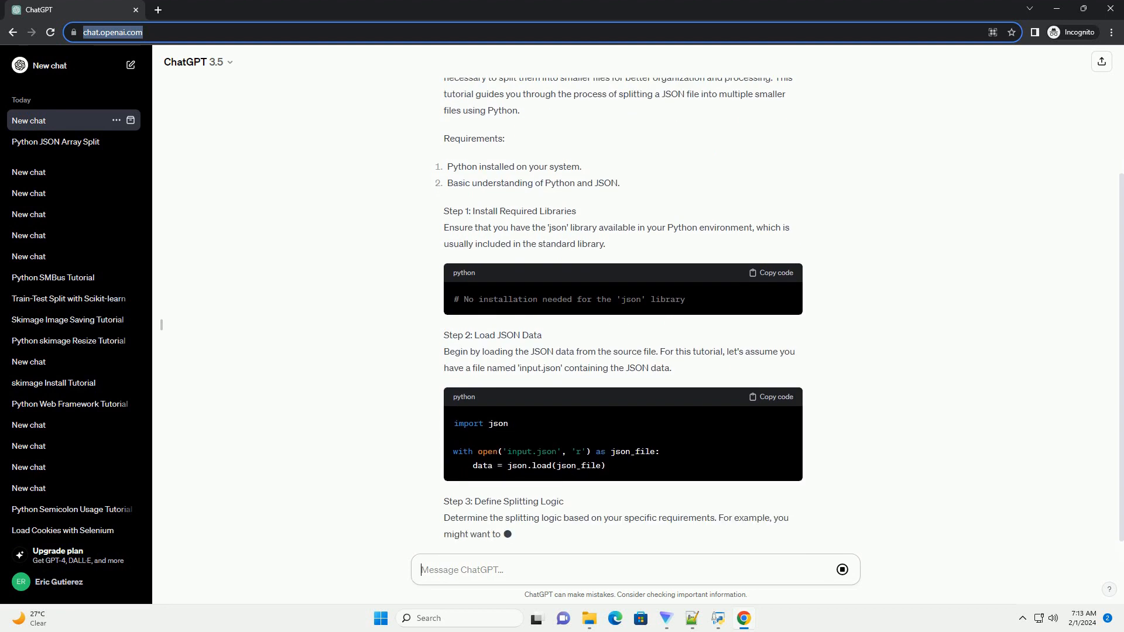
scroll("down", 3)
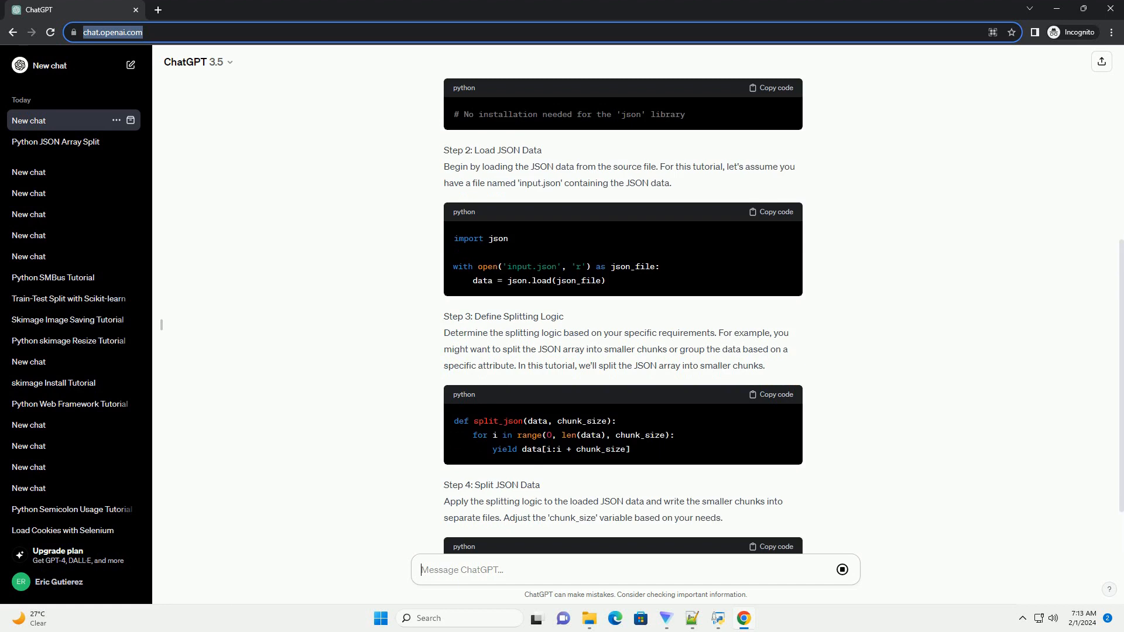
Scroll through Step 4's code that writes each JSON chunk to its own file.
scroll("down", 3)
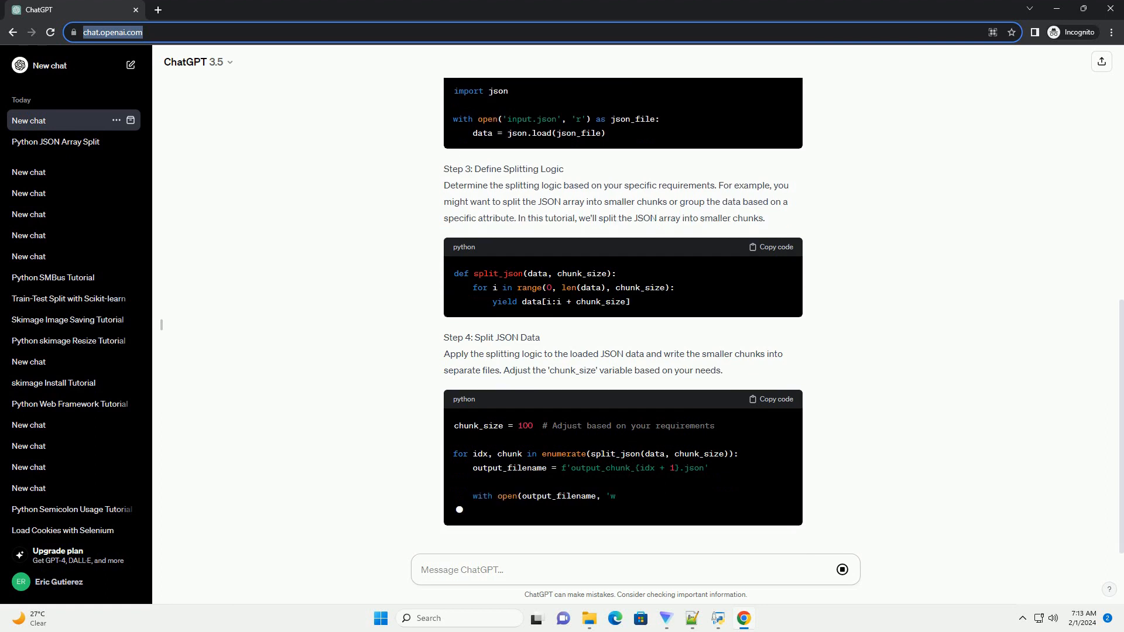
scroll("down", 3)
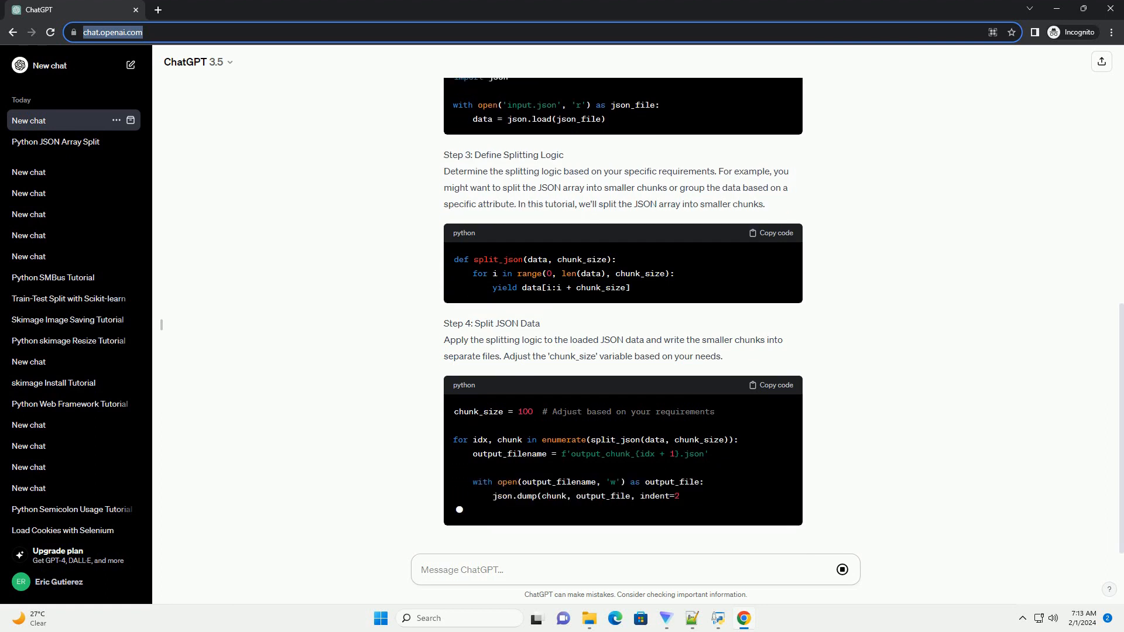
scroll("down", 3)
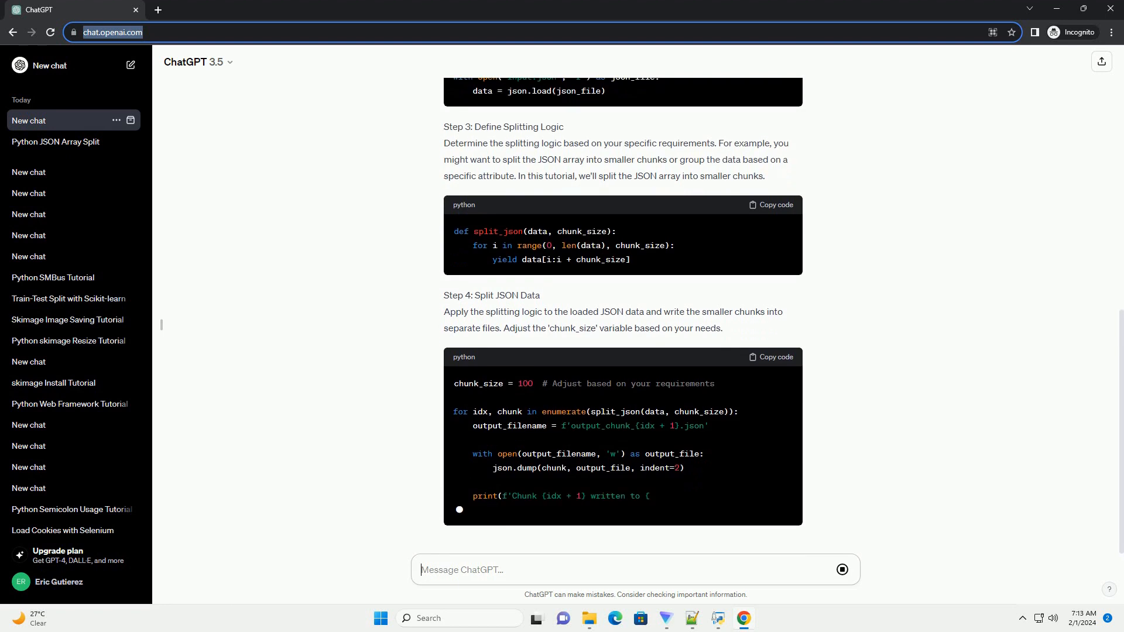